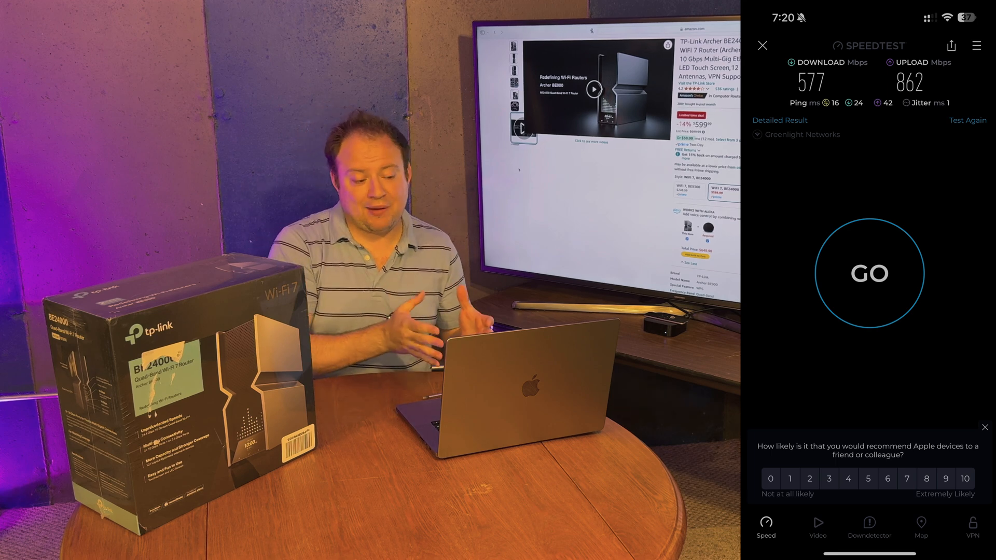
# Go to the Join a Circle listing and bring the Verizon Unlimited Plus $42/month card into view
pyautogui.click(763, 45)
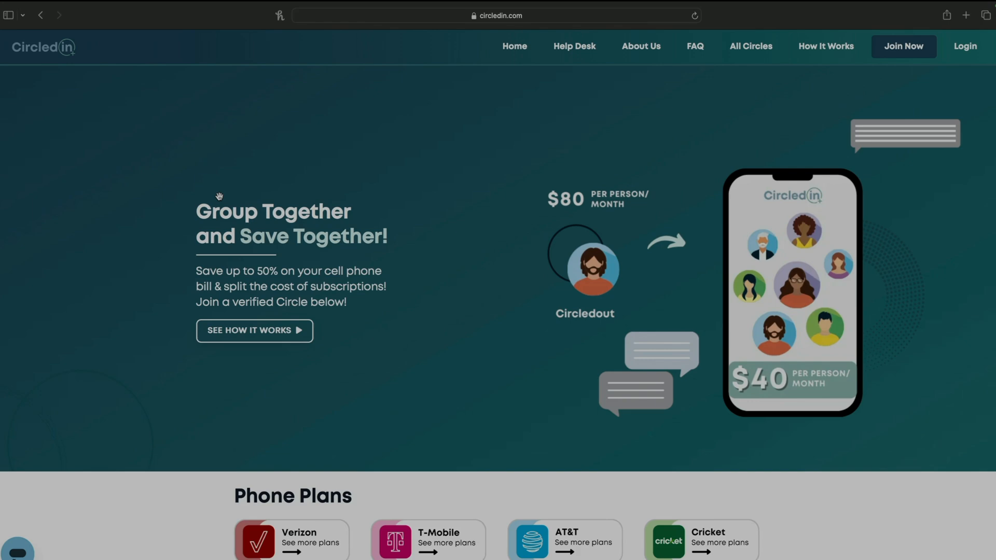
pyautogui.moveTo(730, 65)
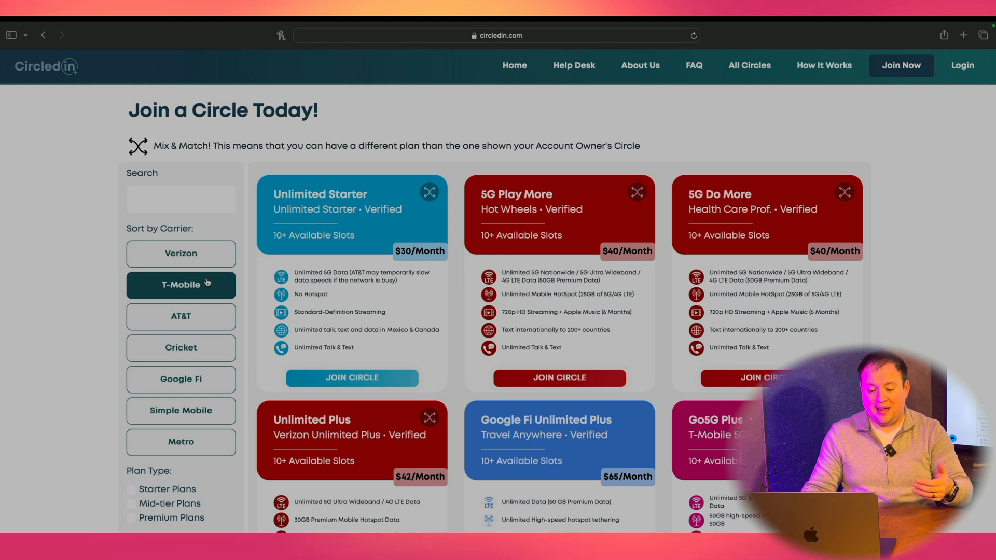
pyautogui.scroll(-3)
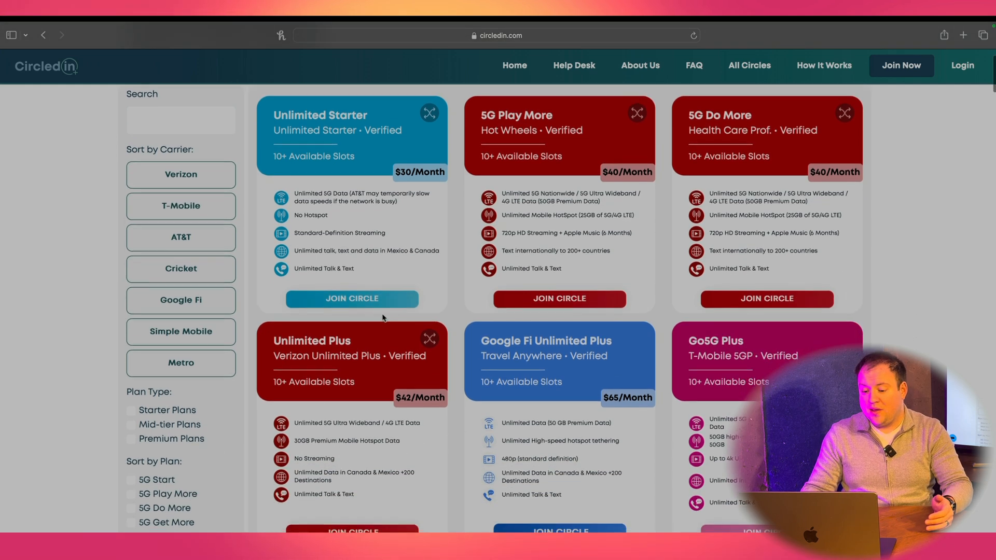
pyautogui.scroll(-3)
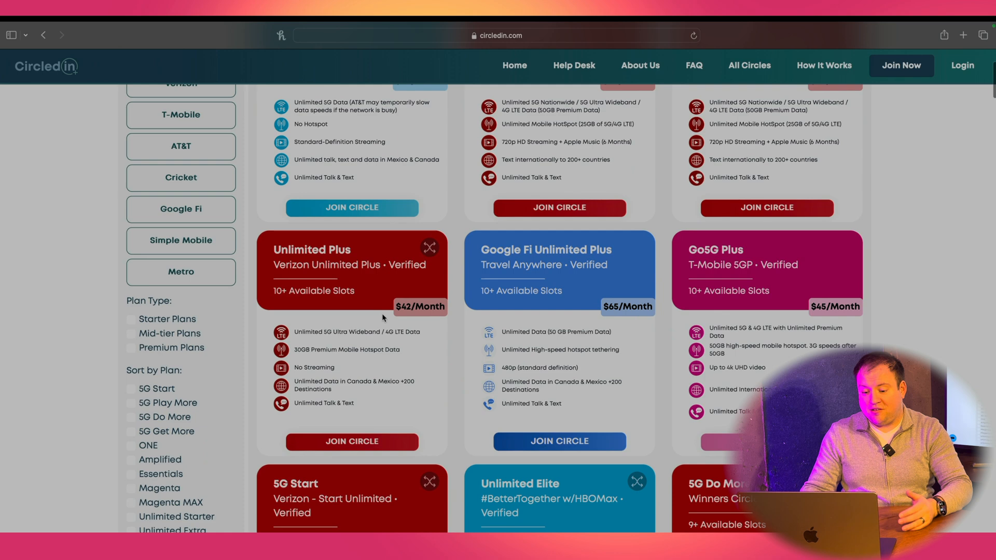
pyautogui.scroll(-3)
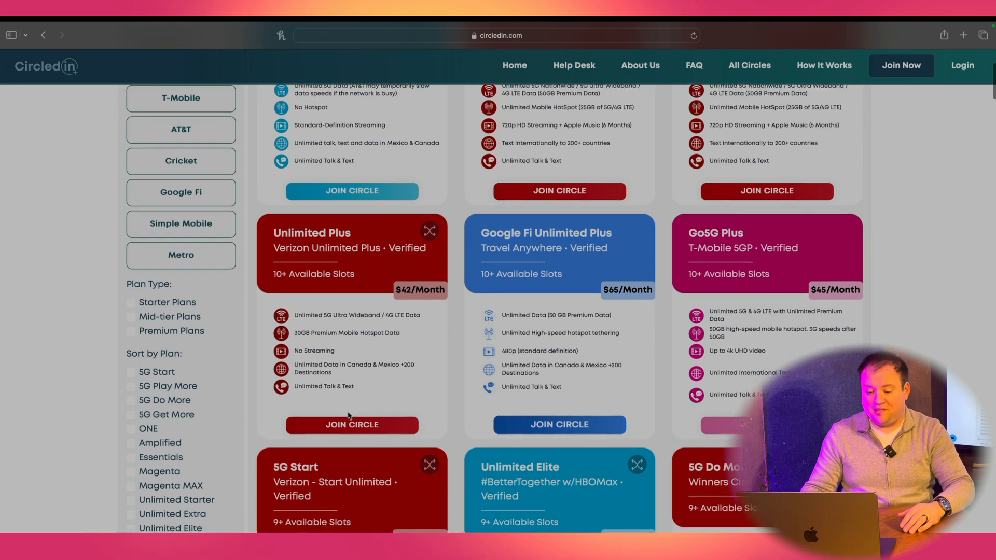
# Reserve a one-line $55/month spot in the Verizon Unlimited Plus circle from its plan page
pyautogui.click(352, 424)
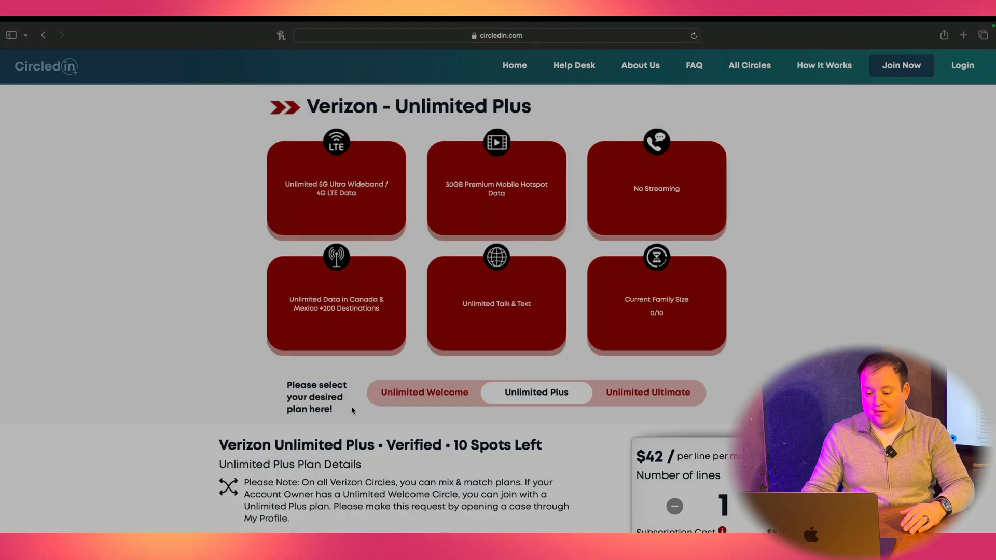
pyautogui.scroll(-3)
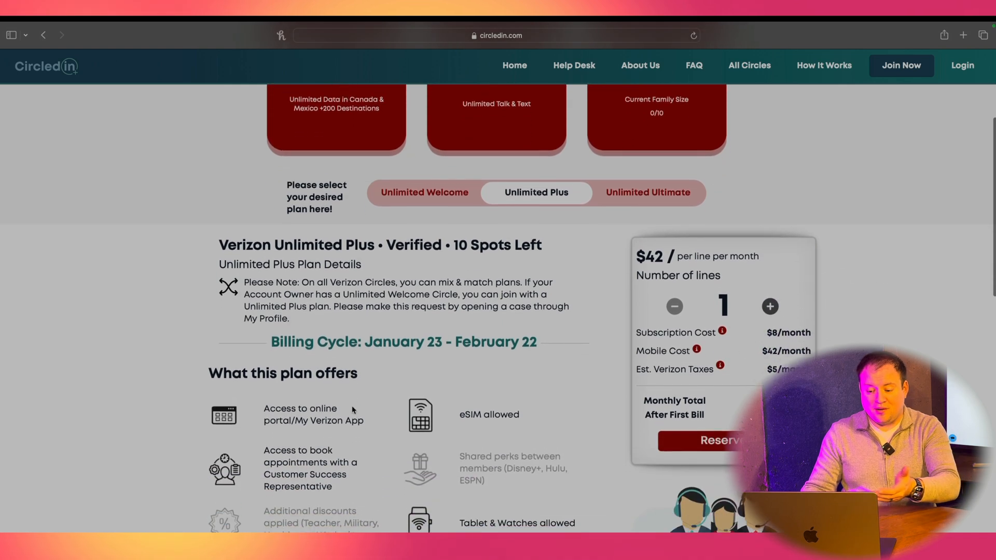
pyautogui.scroll(-3)
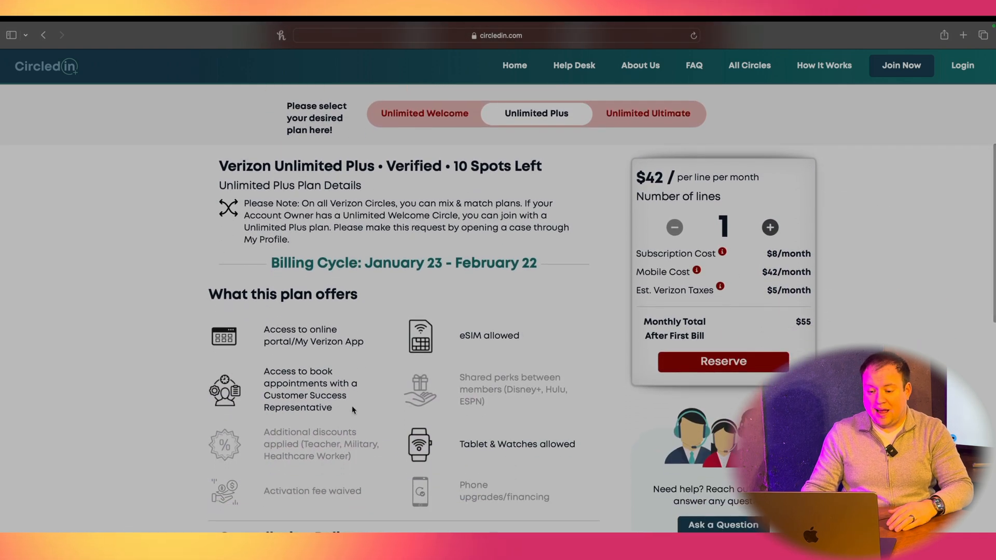
pyautogui.click(723, 361)
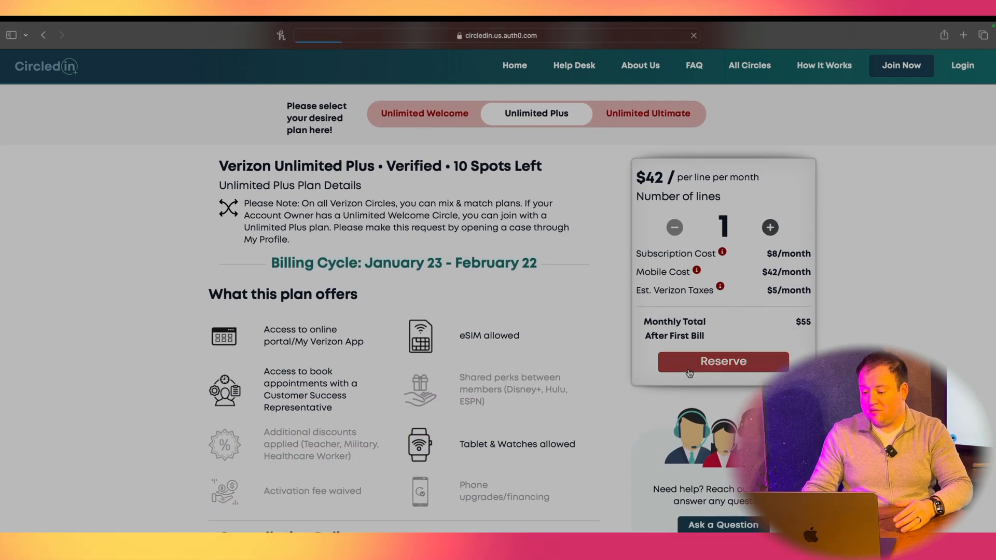